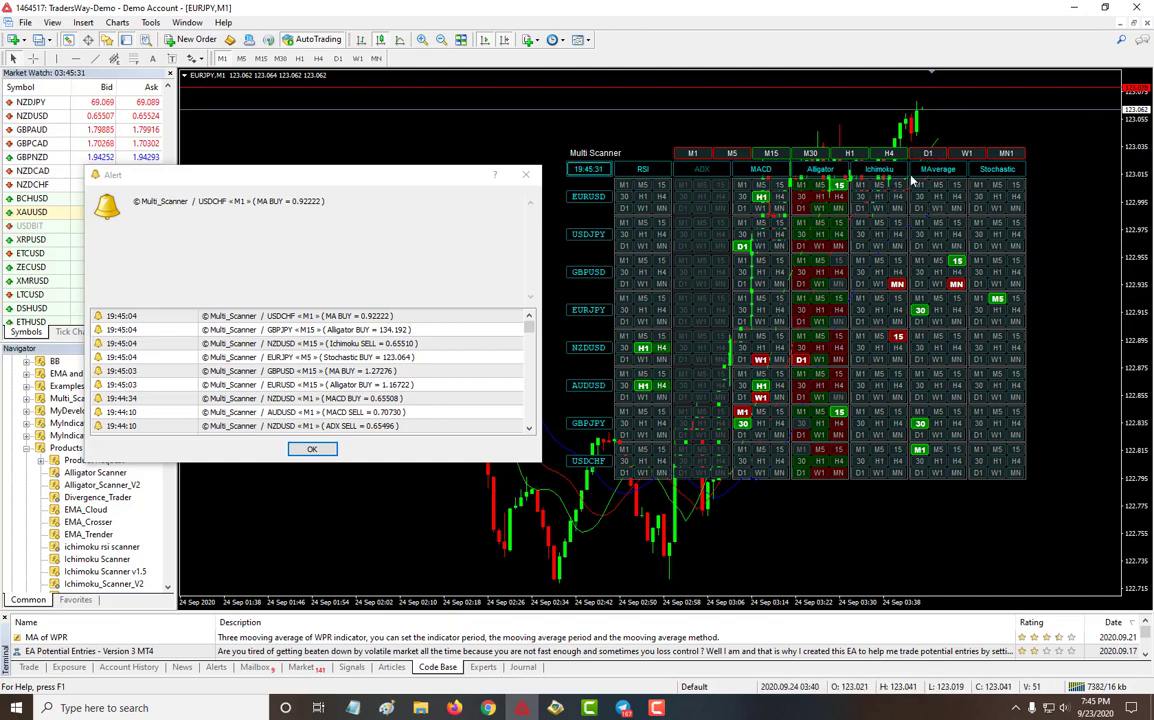
mouse_move(997, 169)
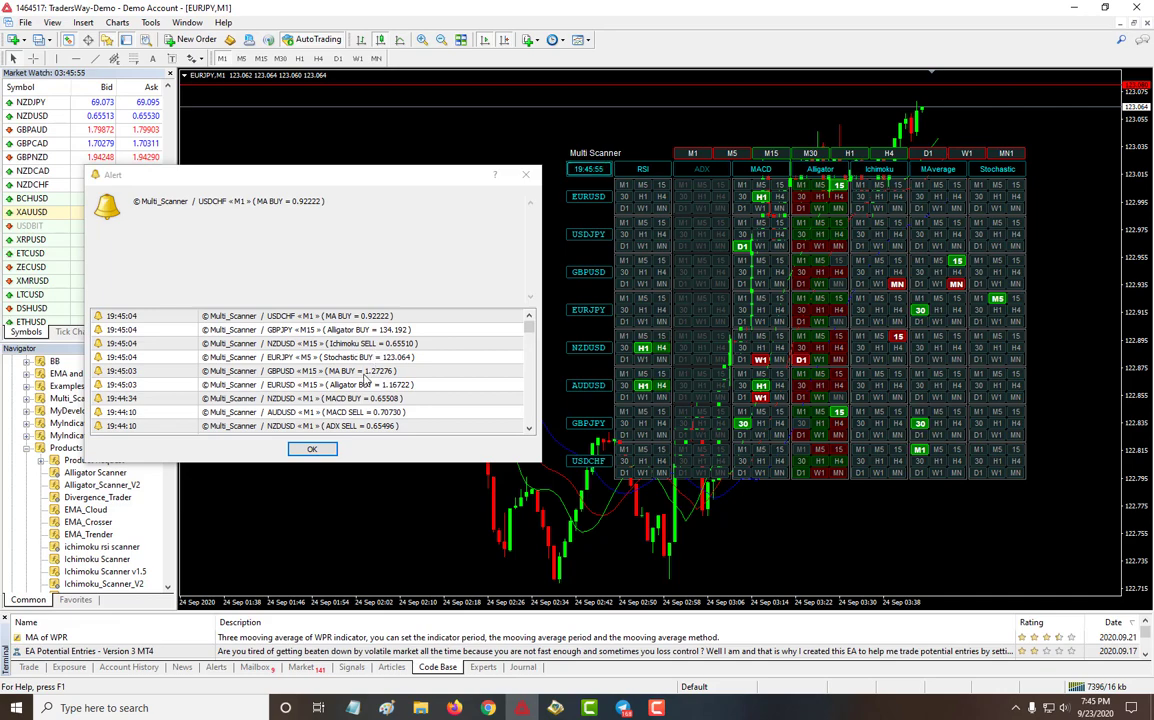
mouse_move(650, 352)
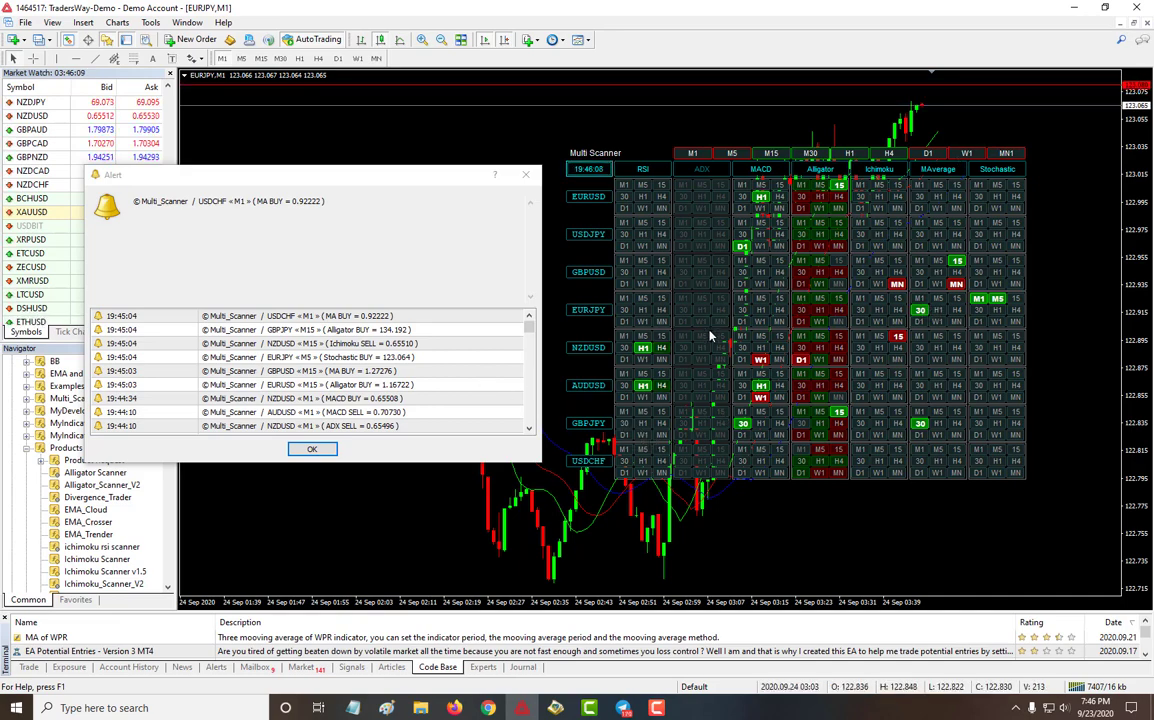
mouse_move(762, 380)
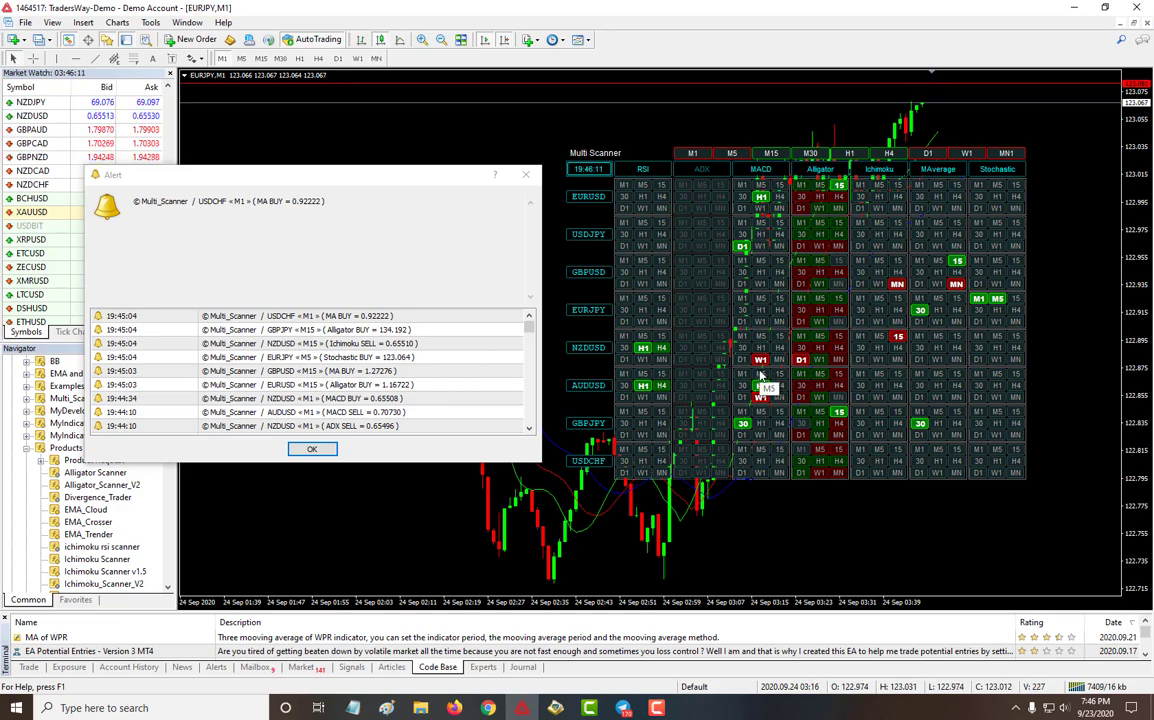
mouse_move(738, 290)
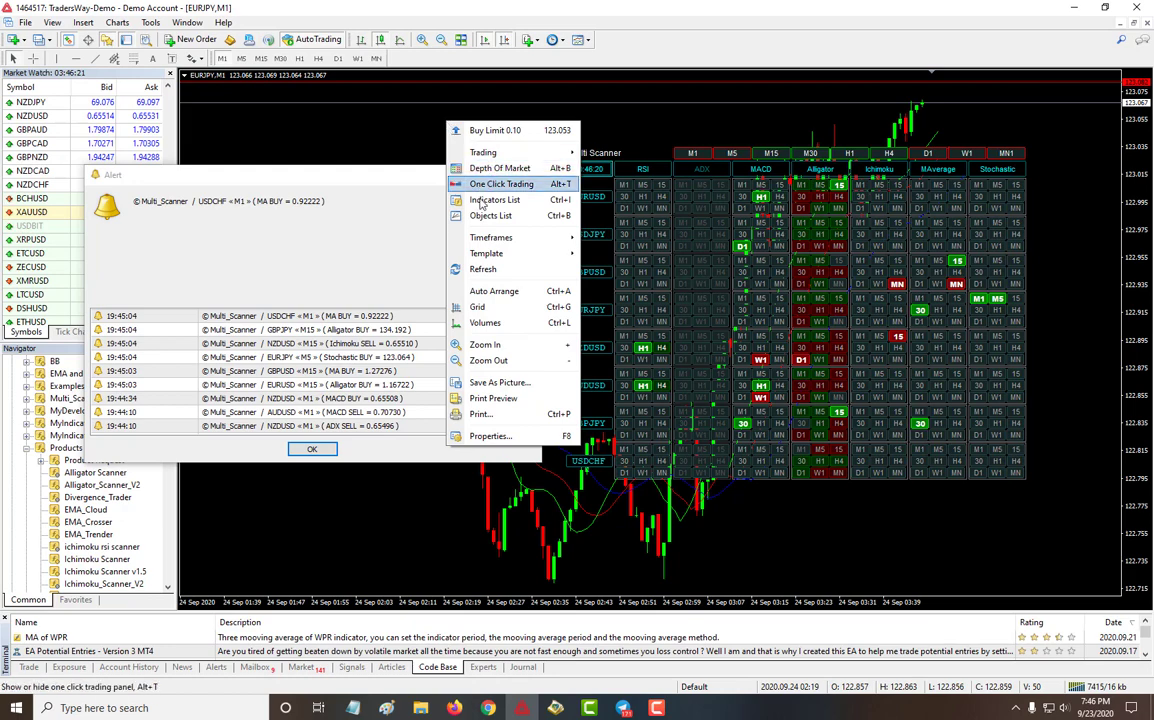
mouse_move(495, 199)
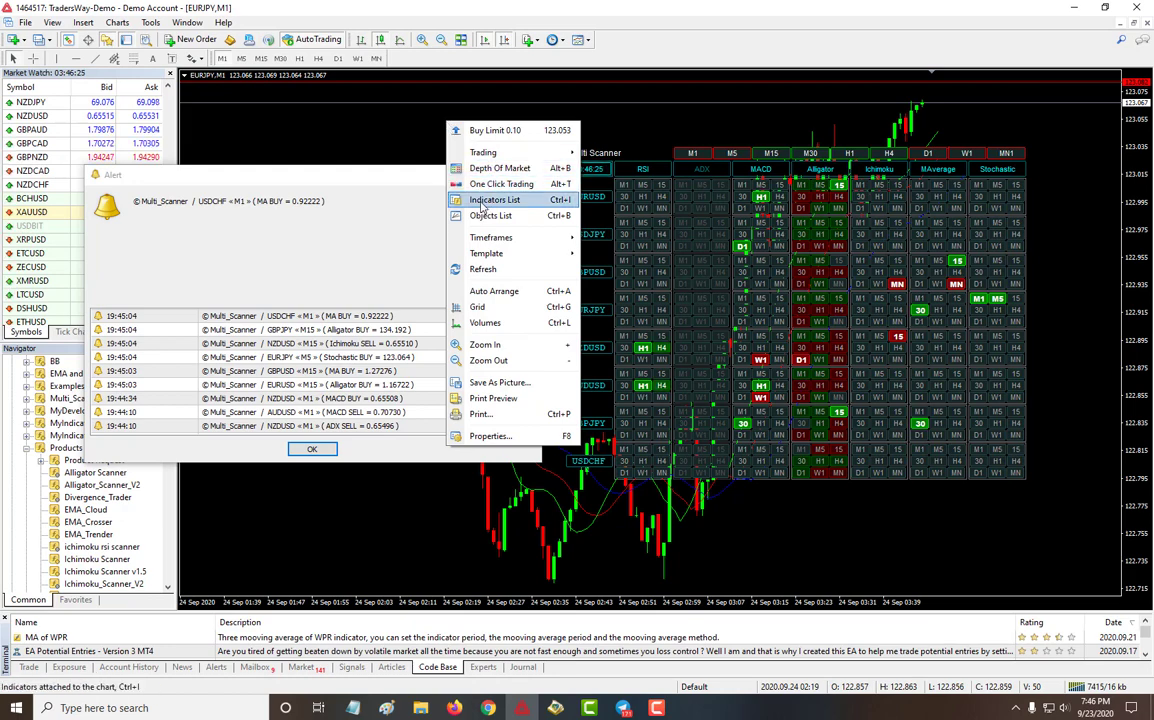
Open Multi_Scanner from the Indicators List and scroll its inputs to review the fast and slow MA periods.
left_click(495, 199)
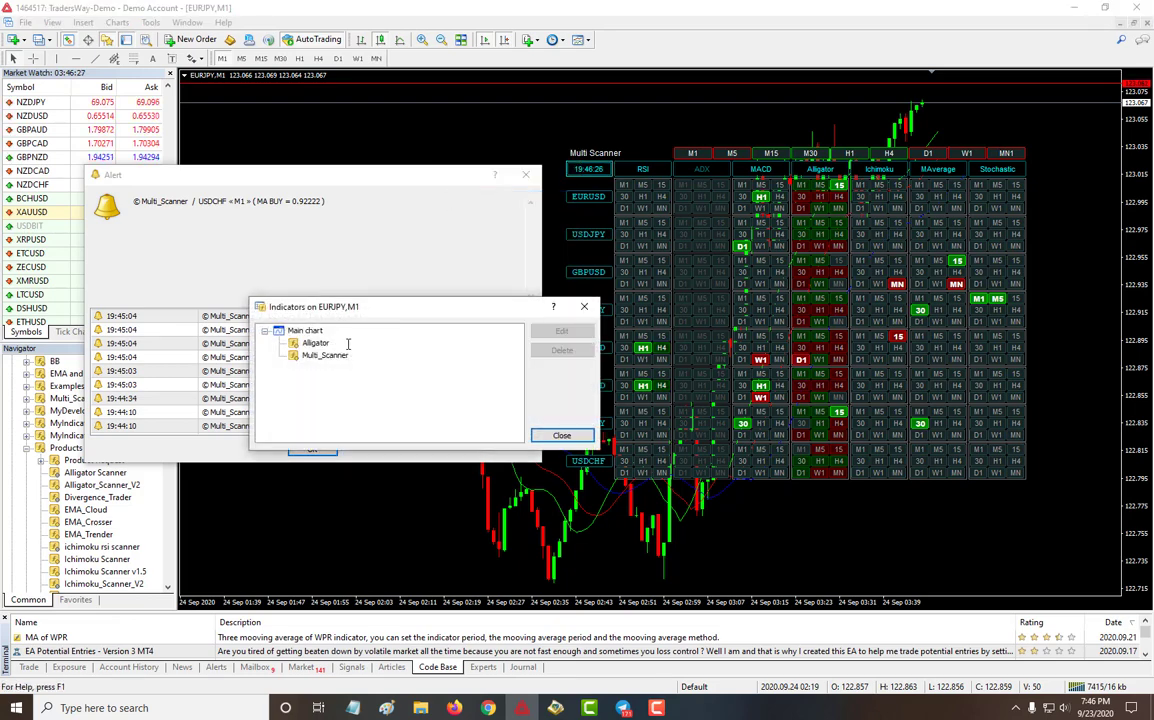
double_click(323, 355)
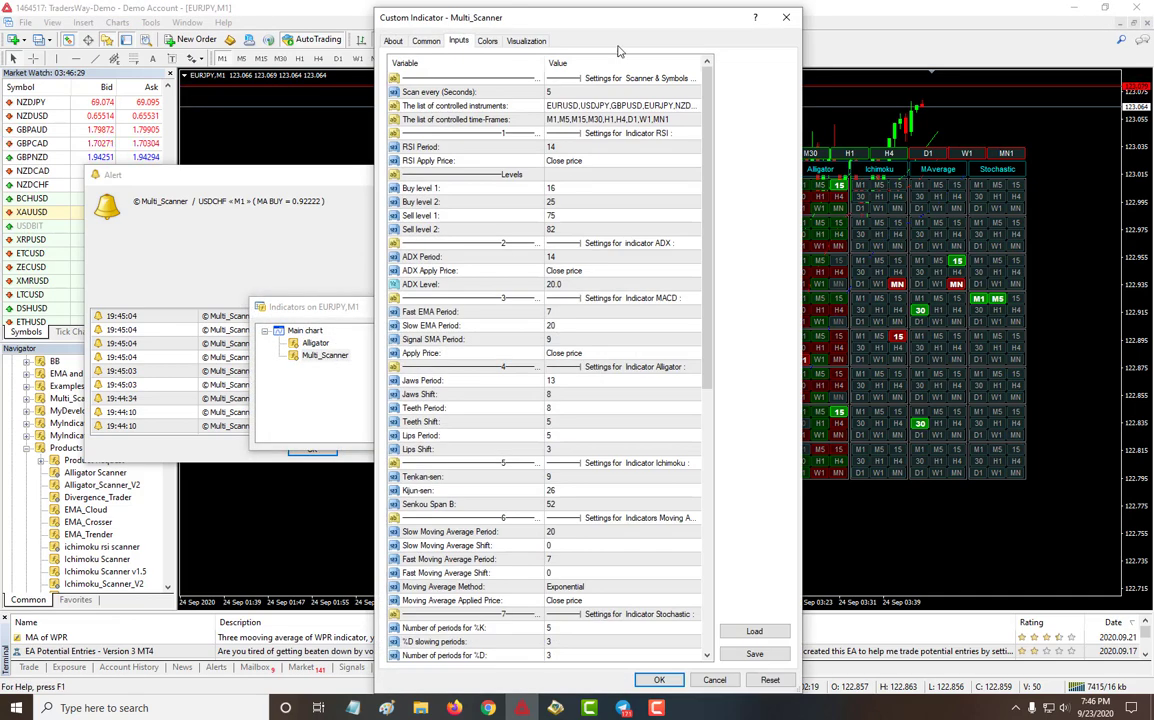
mouse_move(483, 217)
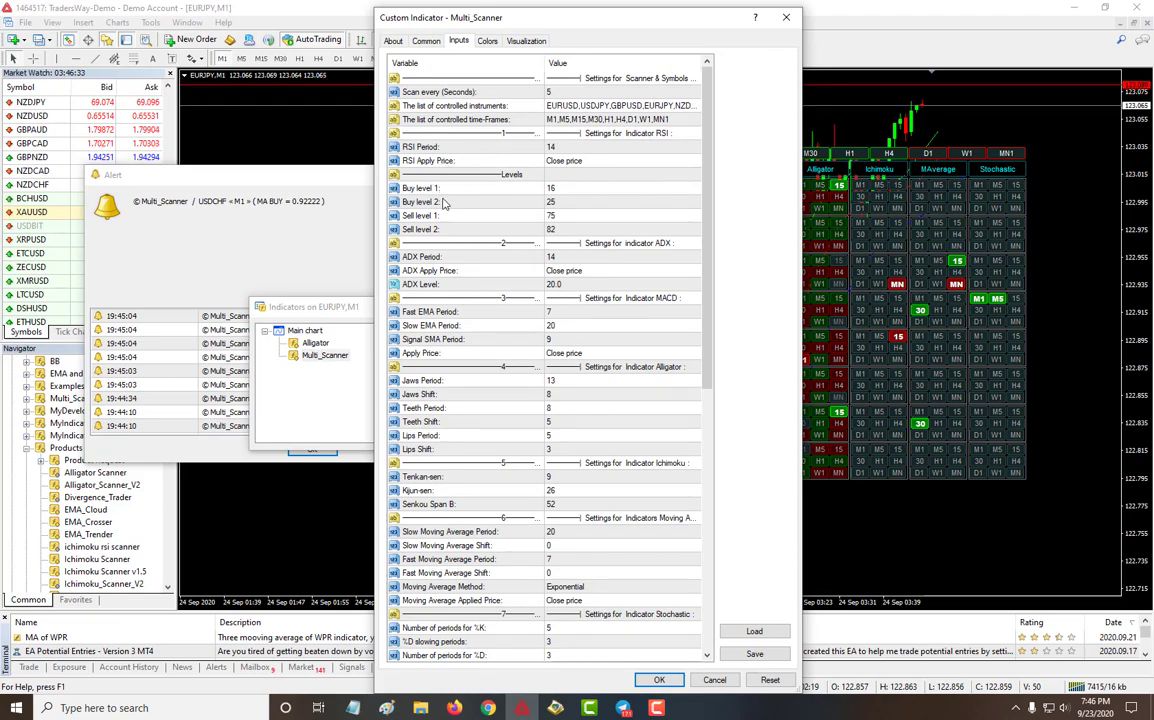
mouse_move(435, 215)
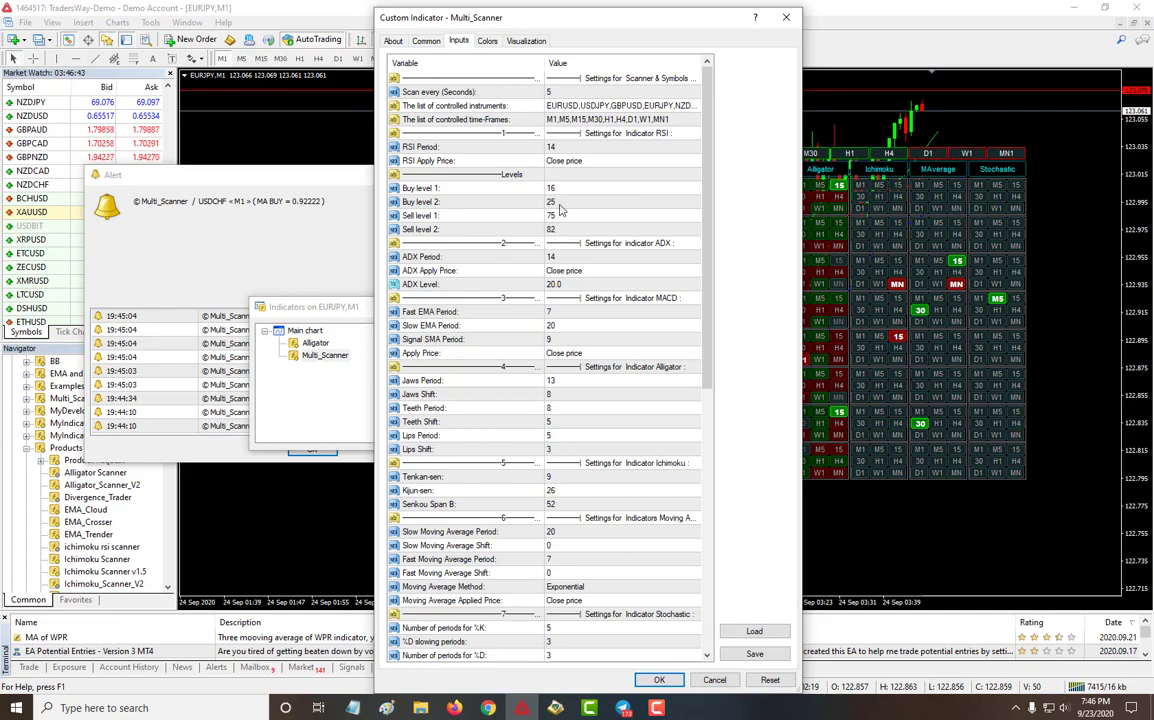
mouse_move(572, 263)
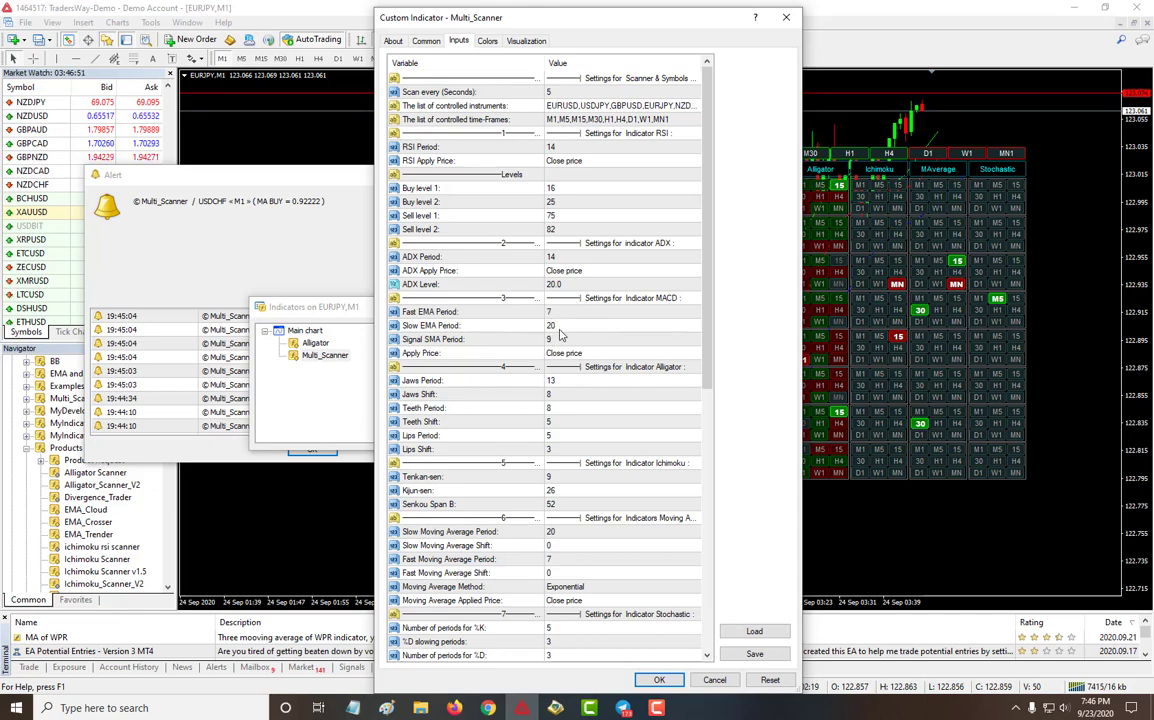
scroll("down", 3)
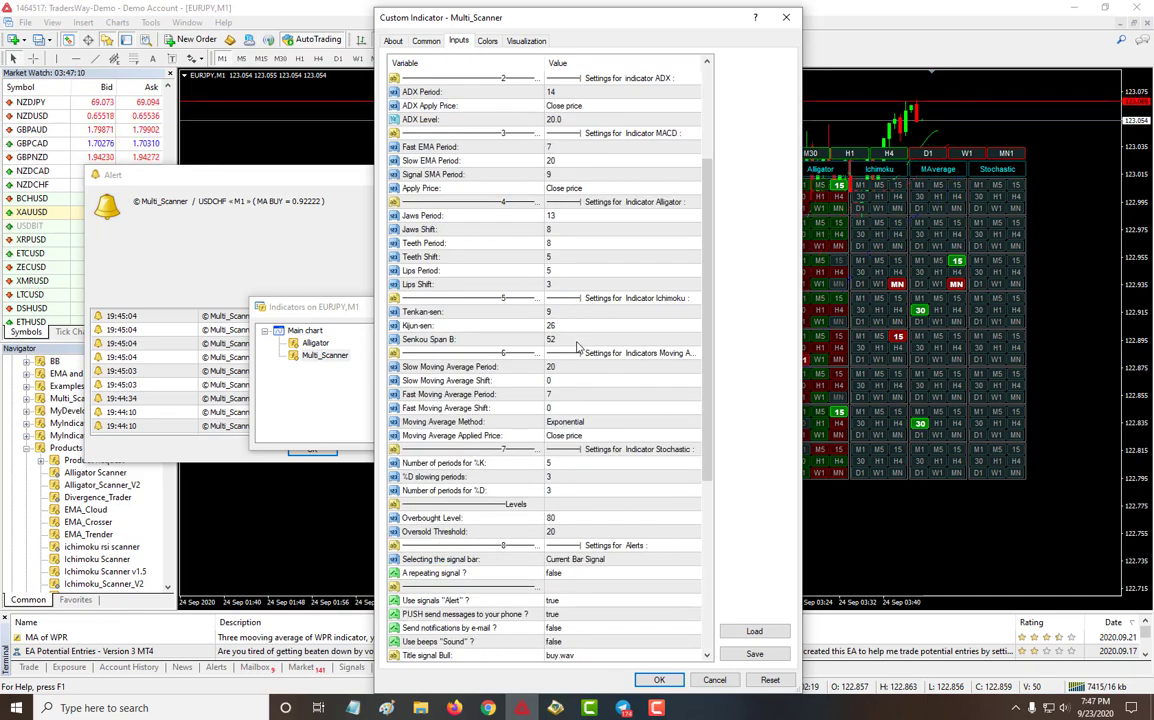
scroll("down", 3)
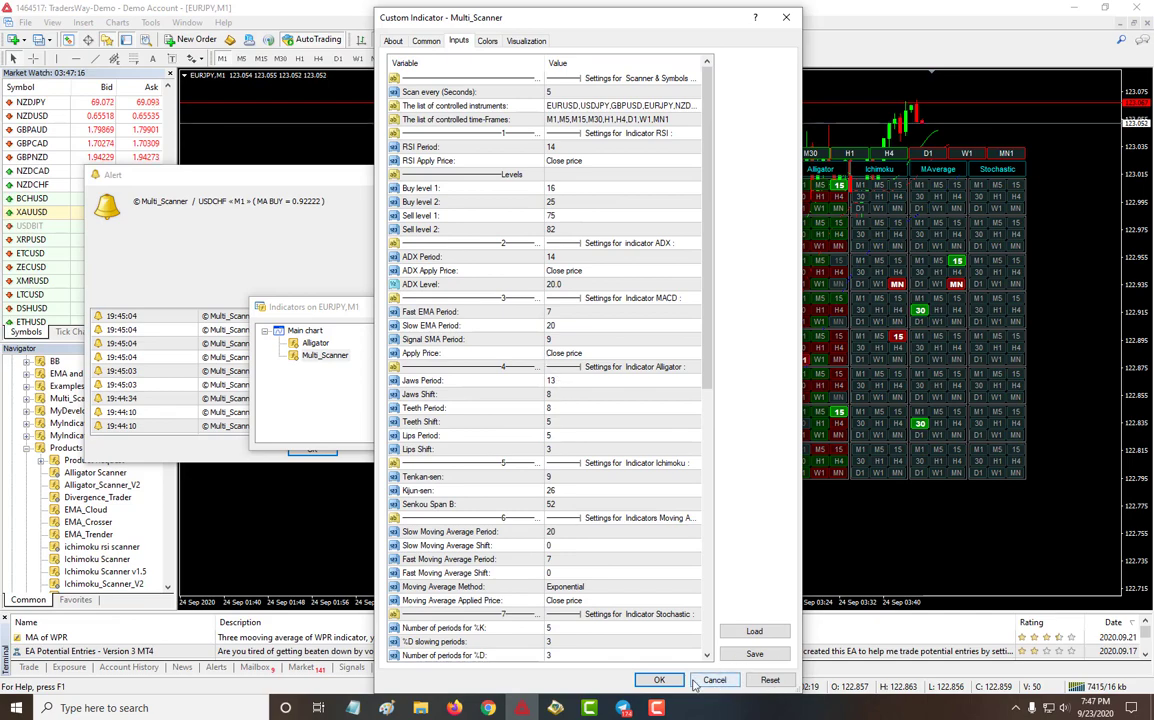
scroll("down", 3)
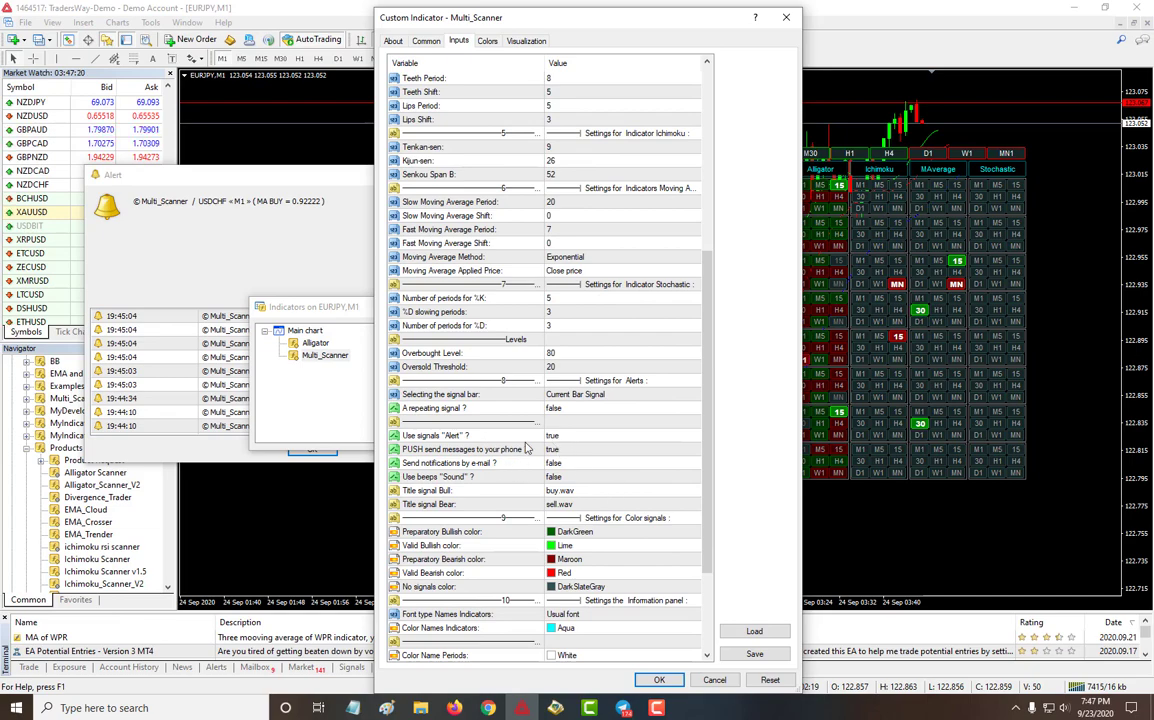
left_click(552, 449)
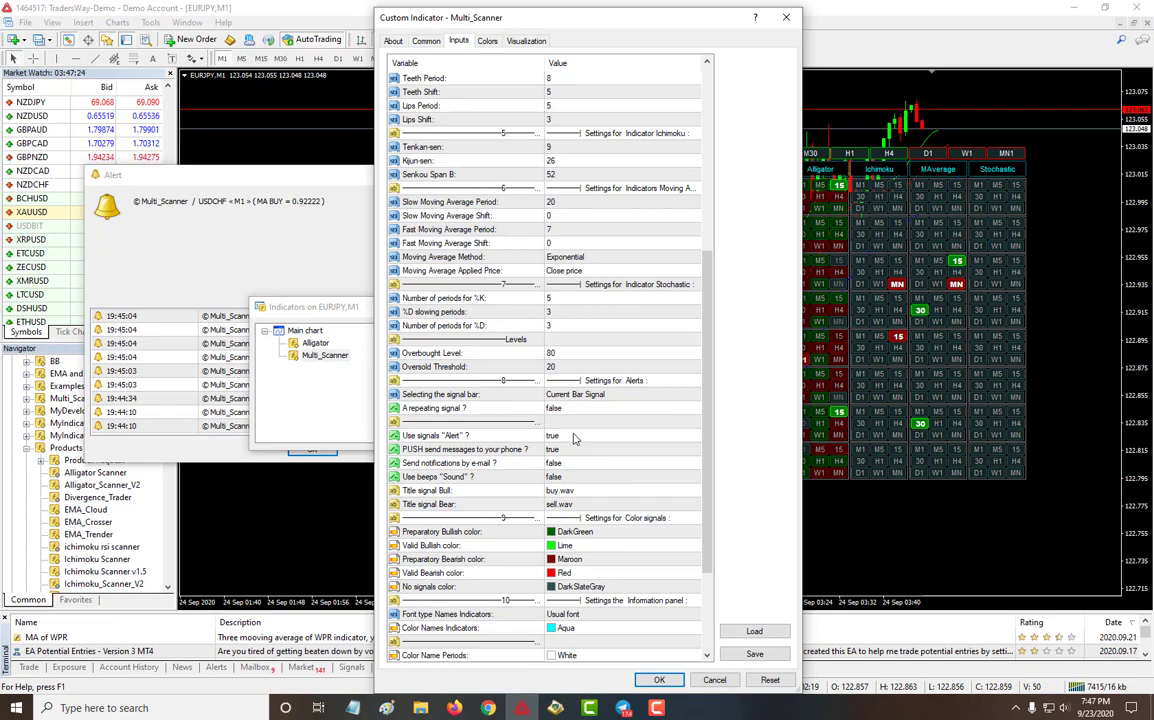
mouse_move(605, 453)
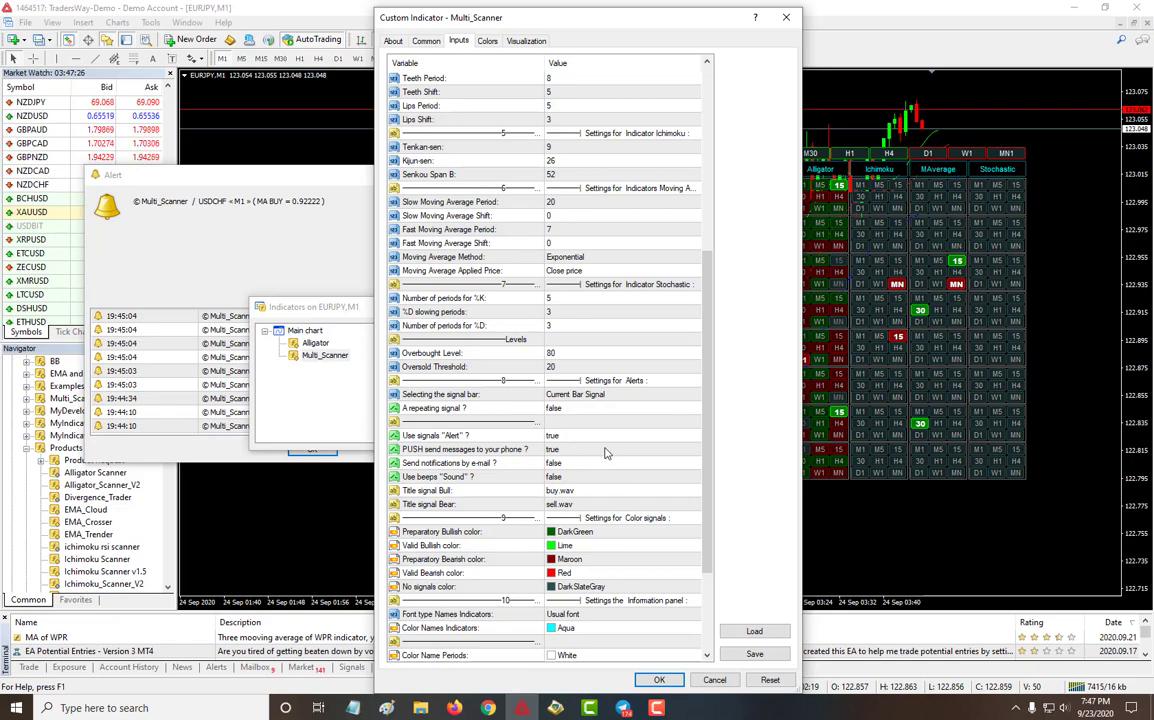
scroll("down", 3)
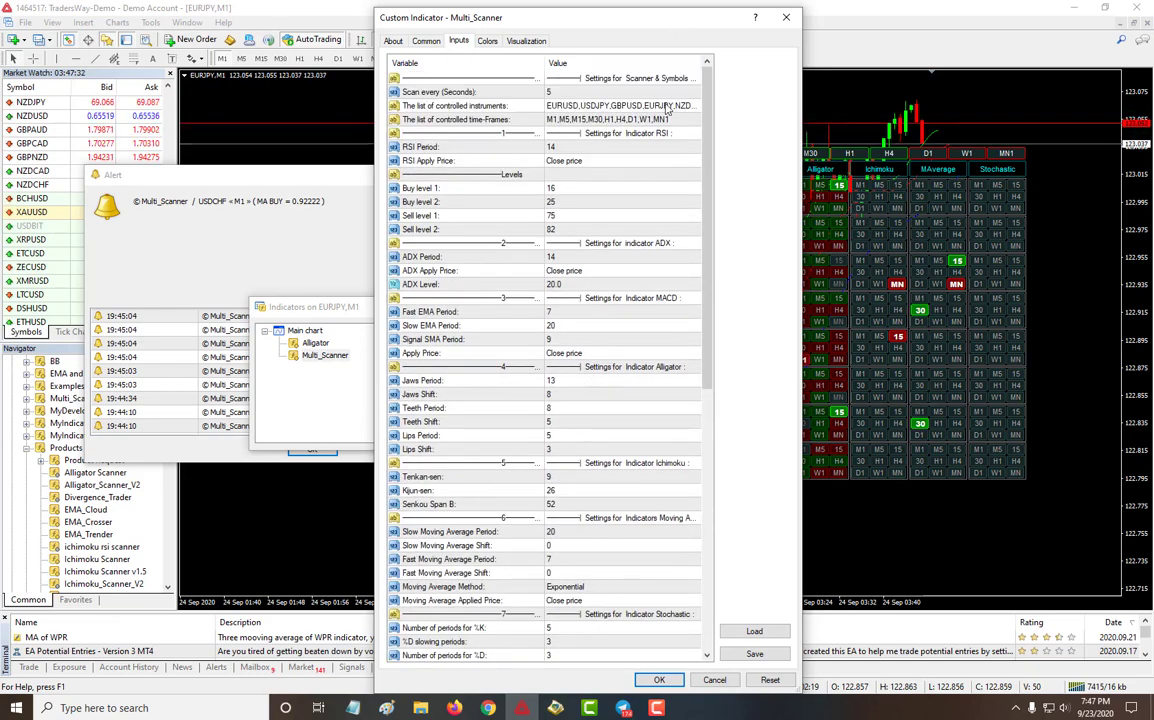
Close the Multi_Scanner settings and dismiss the scanner's alert.
left_click(470, 105)
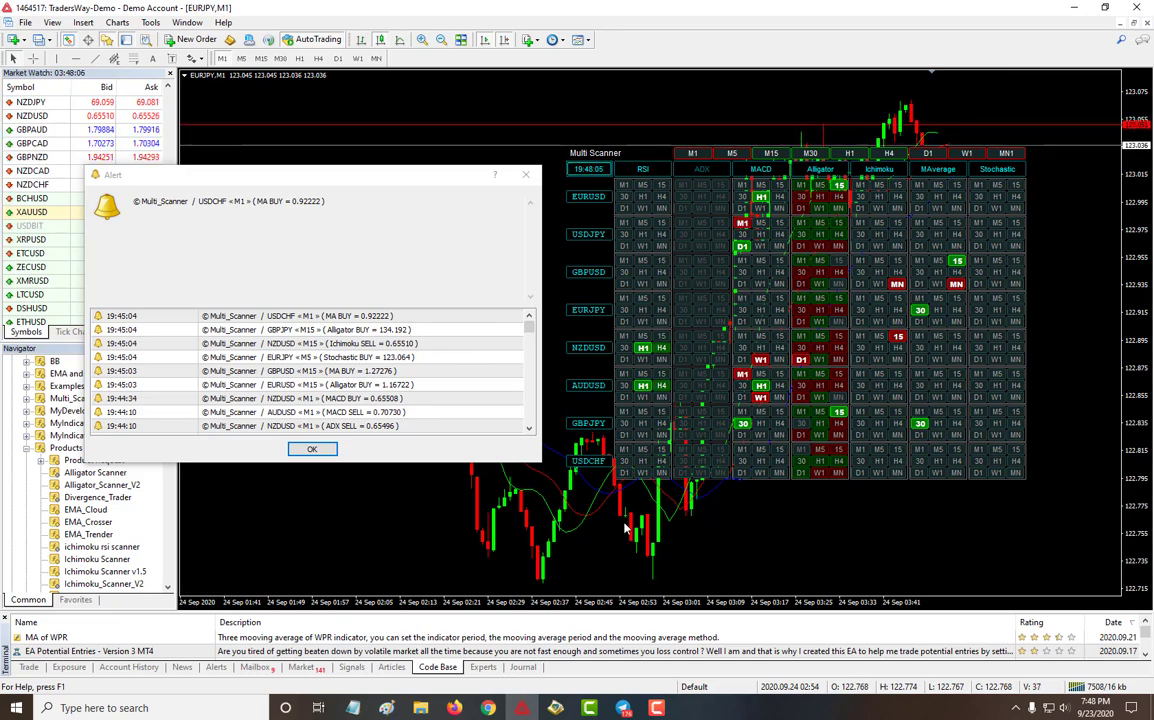
mouse_move(765, 258)
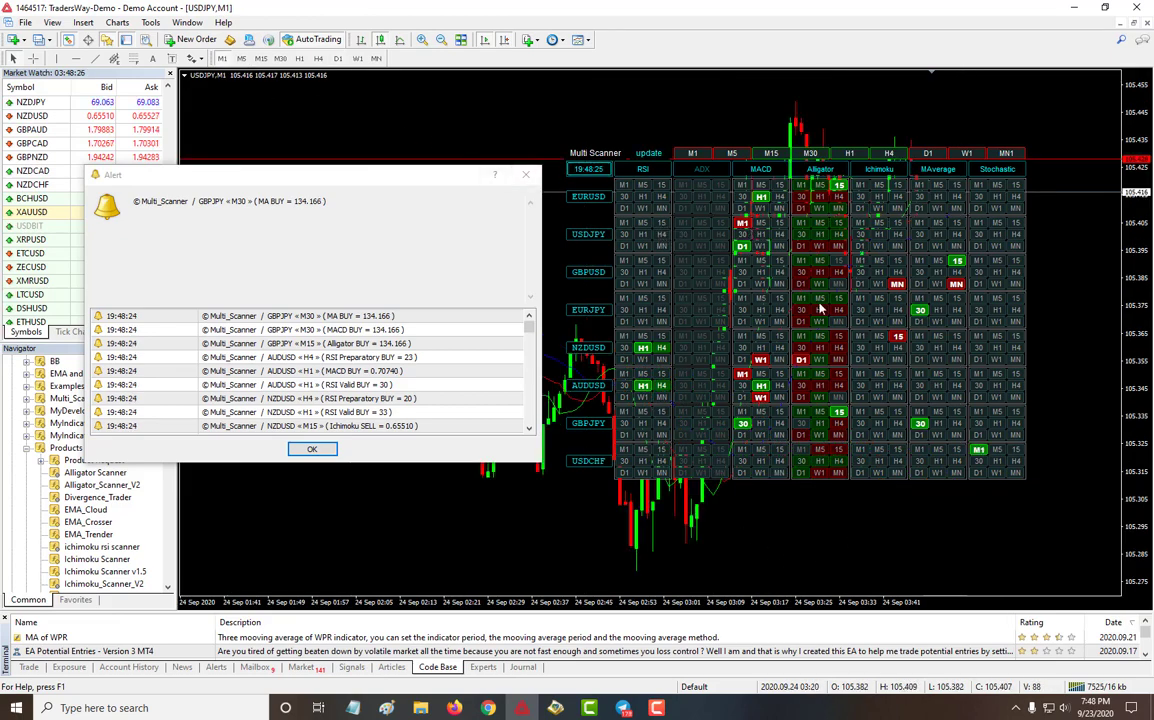
mouse_move(840, 517)
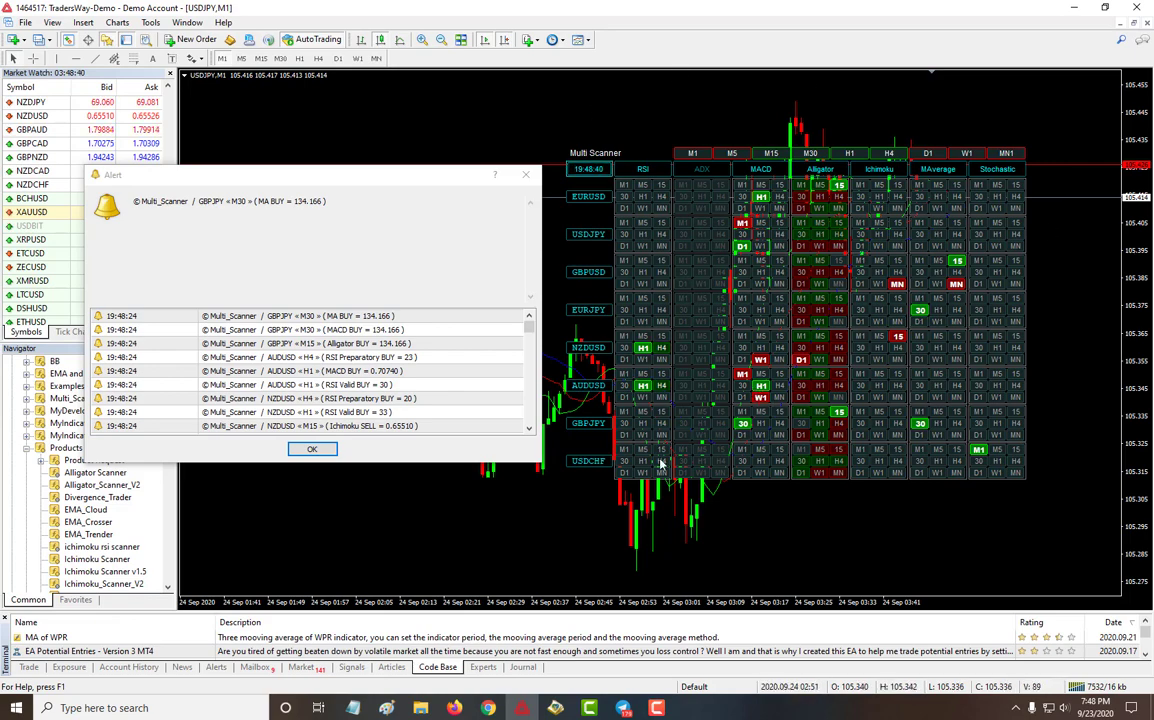
left_click(312, 448)
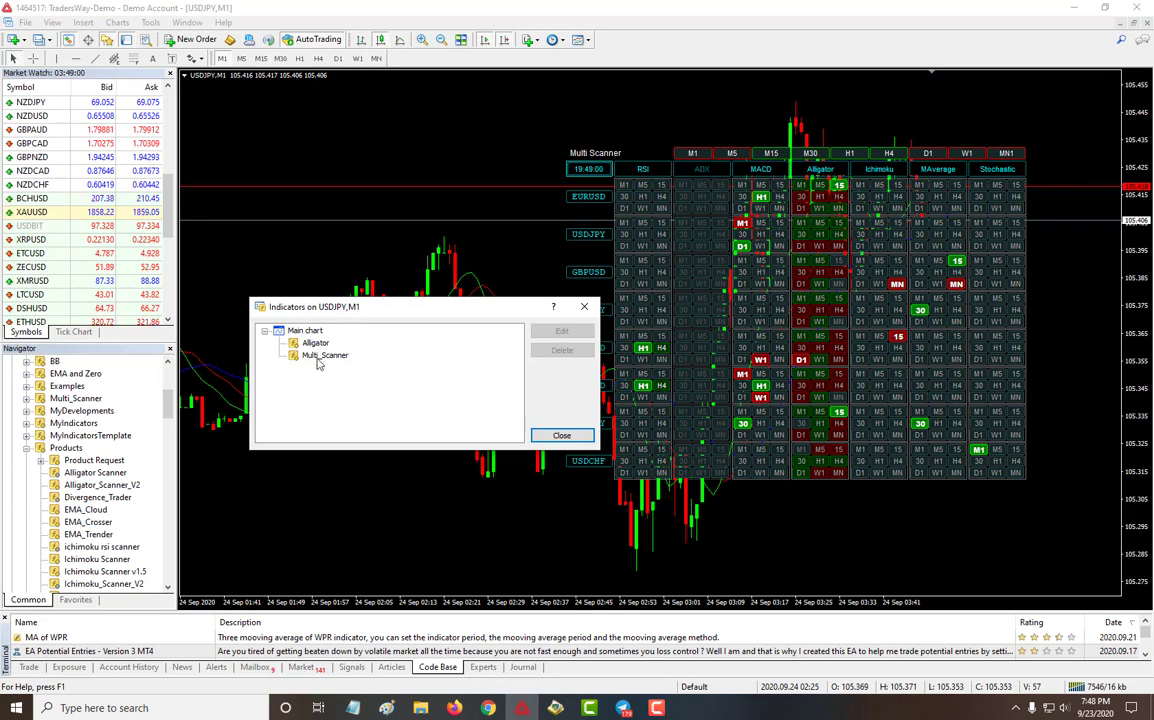
Delete the Alligator from the USDJPY chart and add a 7-period moving average.
left_click(315, 343)
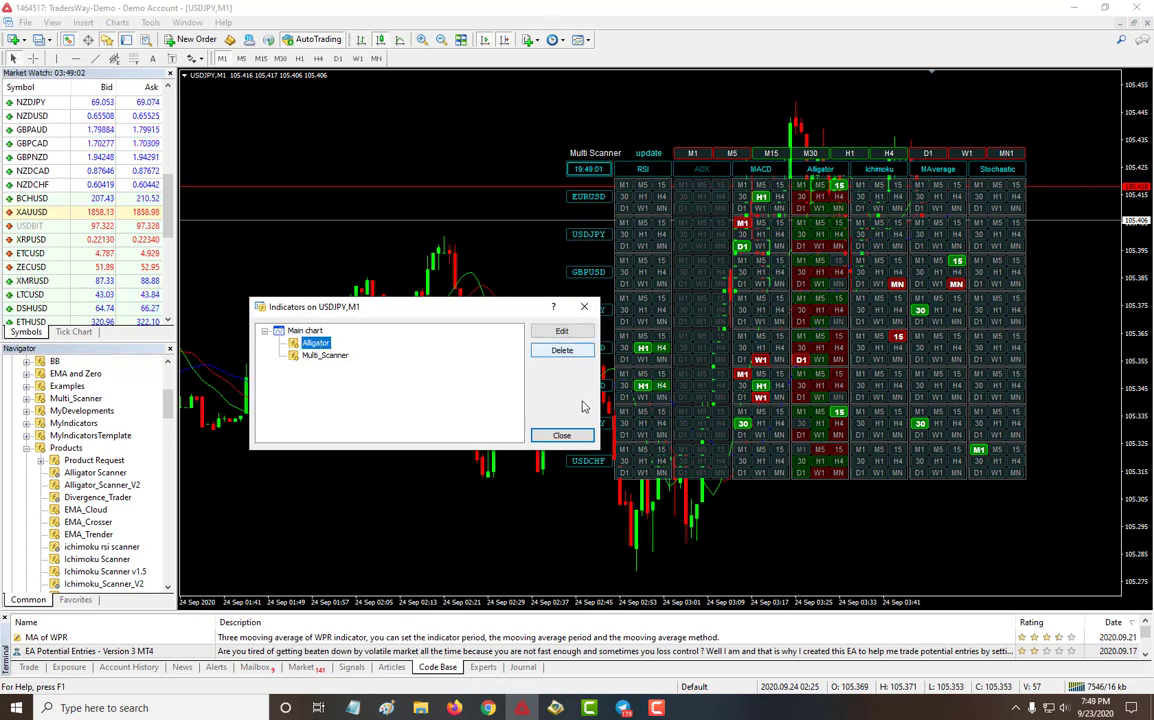
left_click(562, 435)
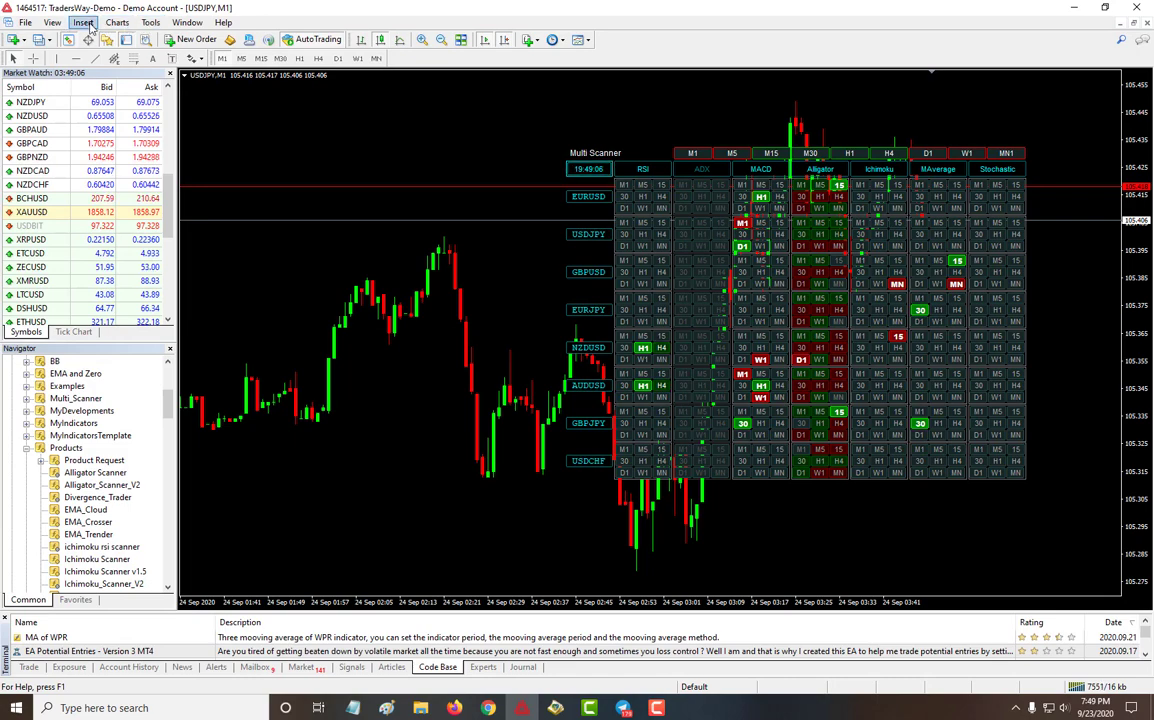
left_click(83, 22)
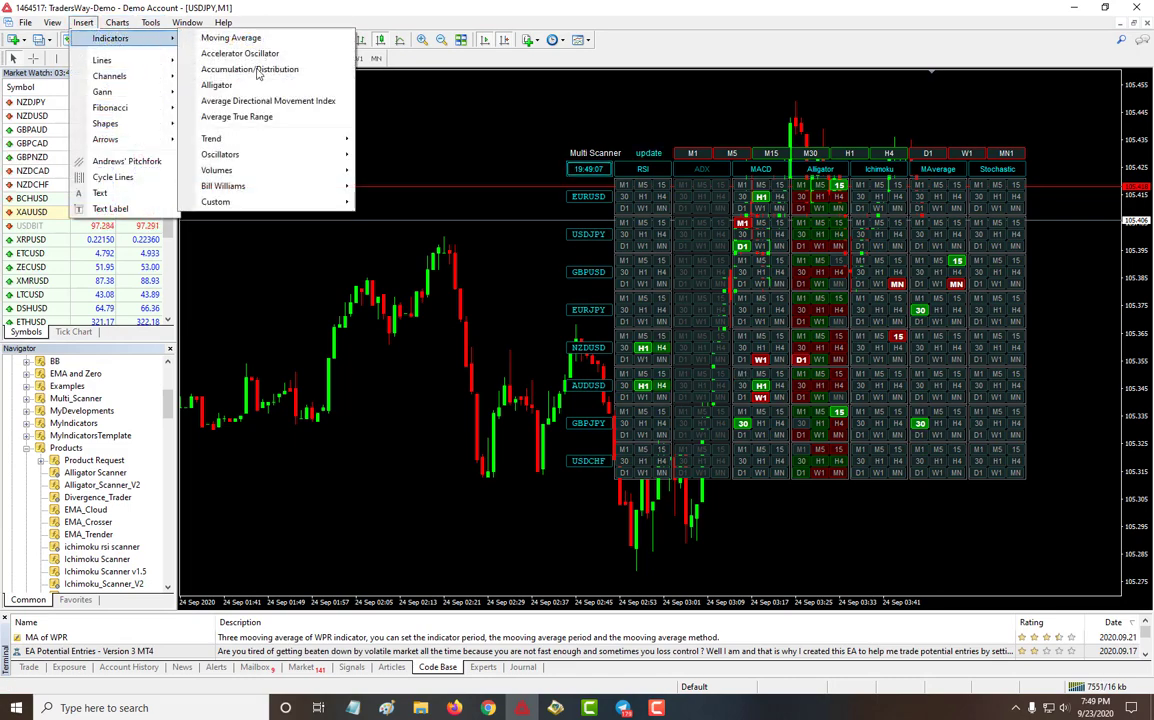
left_click(230, 37)
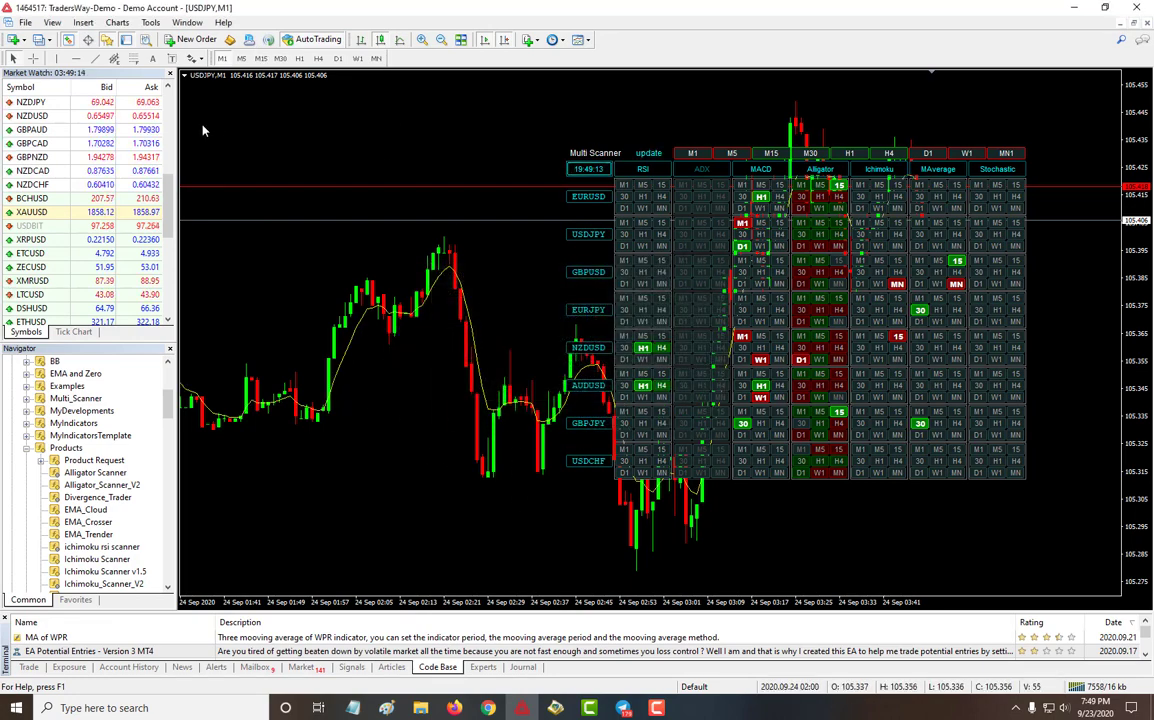
left_click(117, 22)
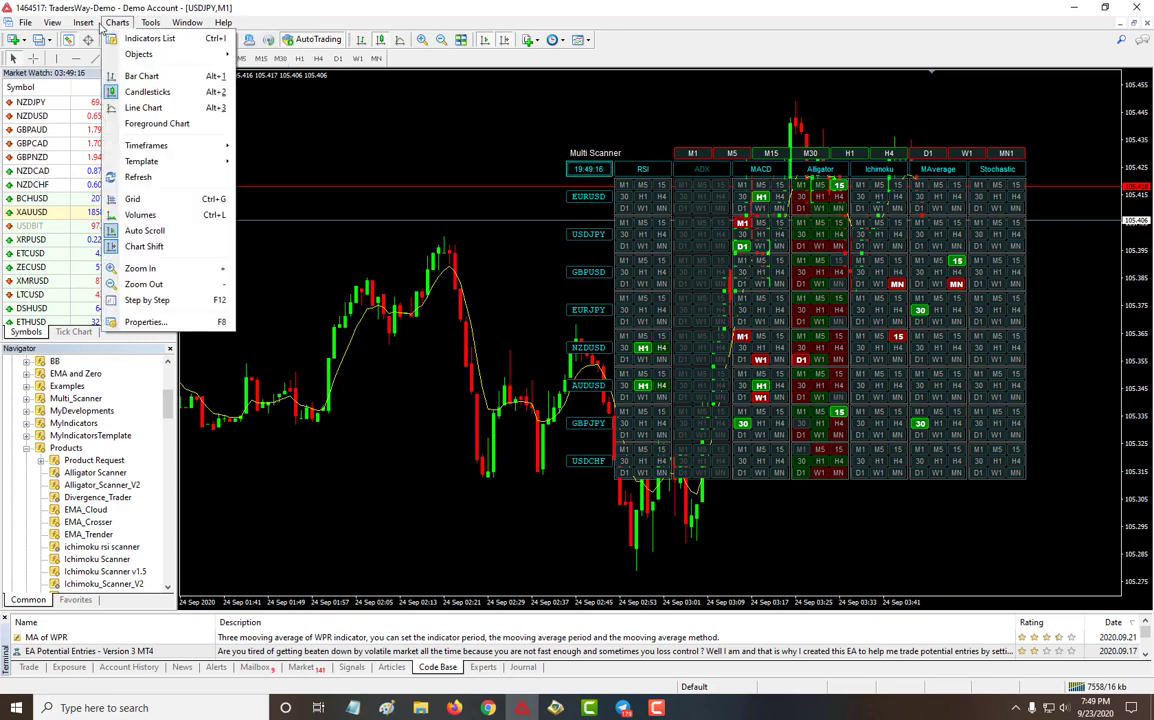
Add a second moving average with period 20.
left_click(83, 22)
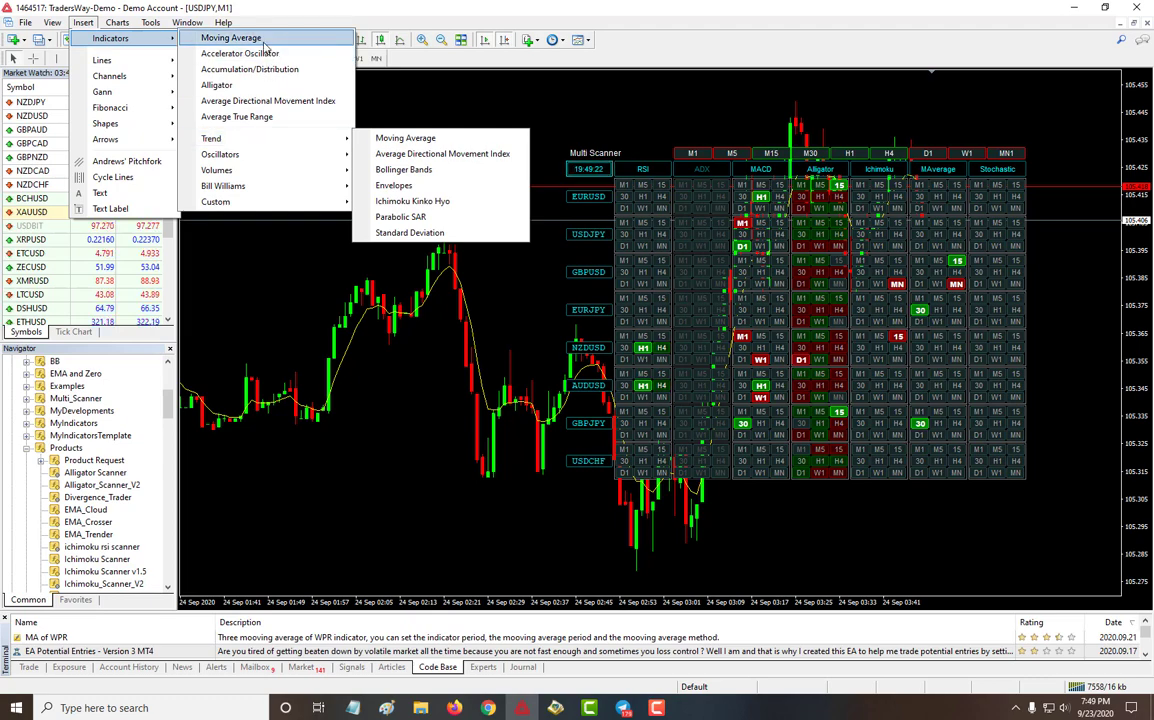
left_click(405, 137)
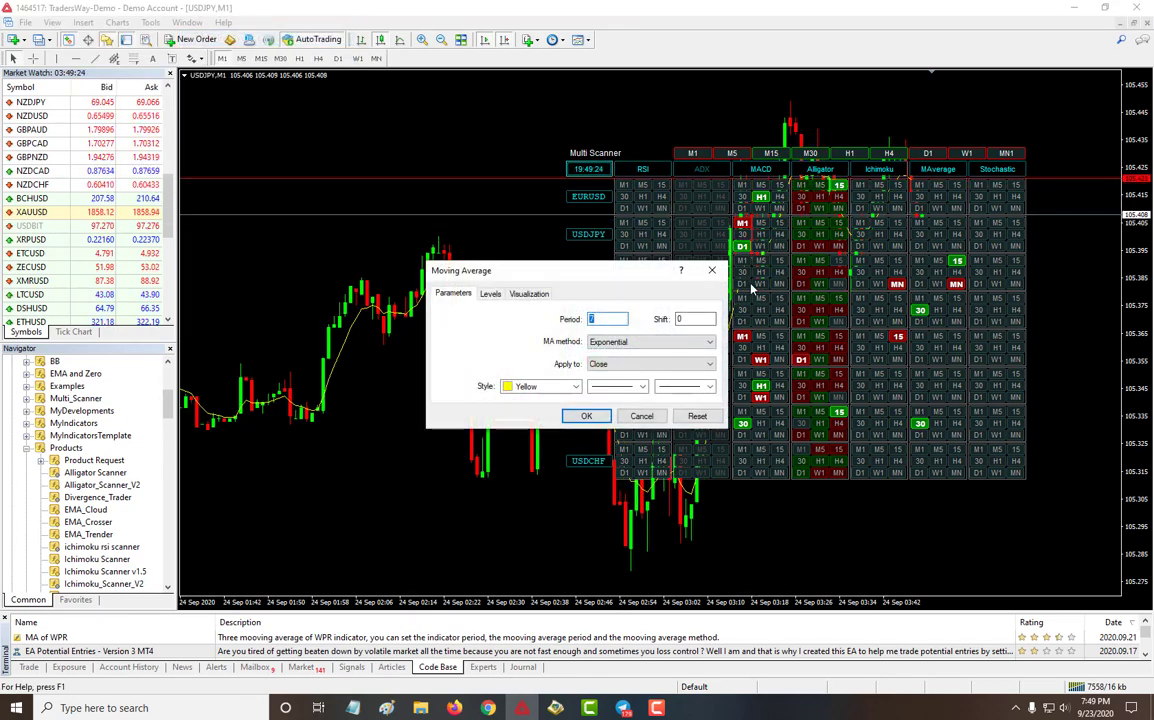
type("20")
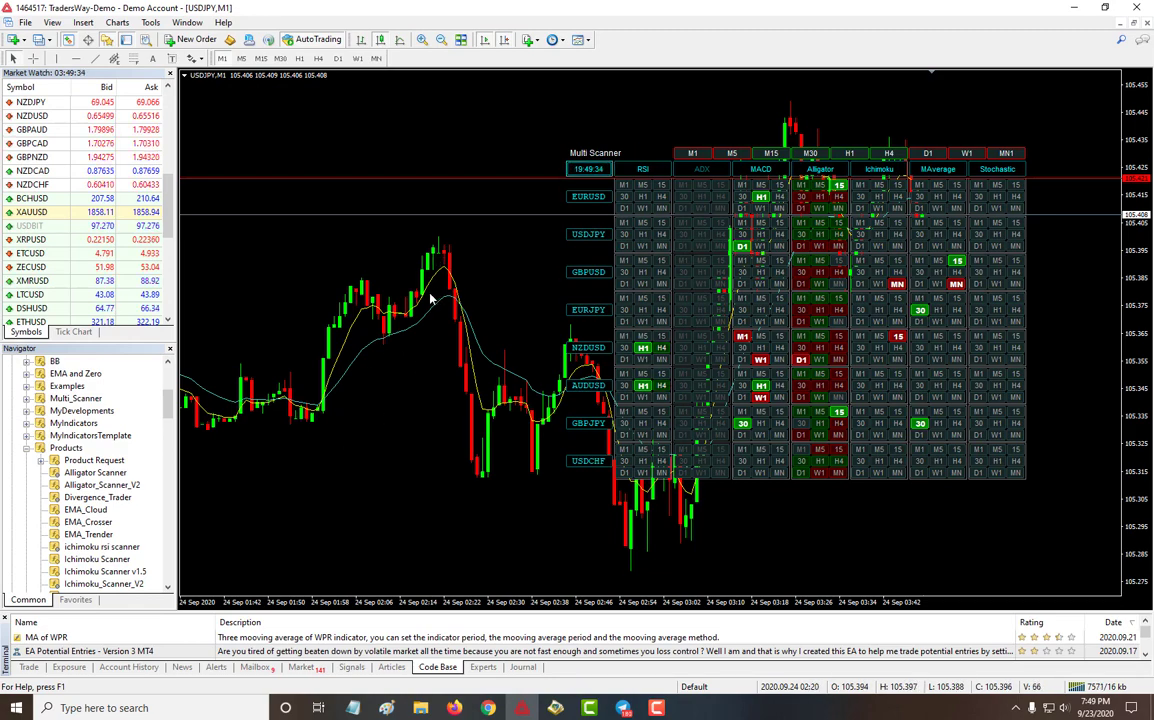
mouse_move(473, 331)
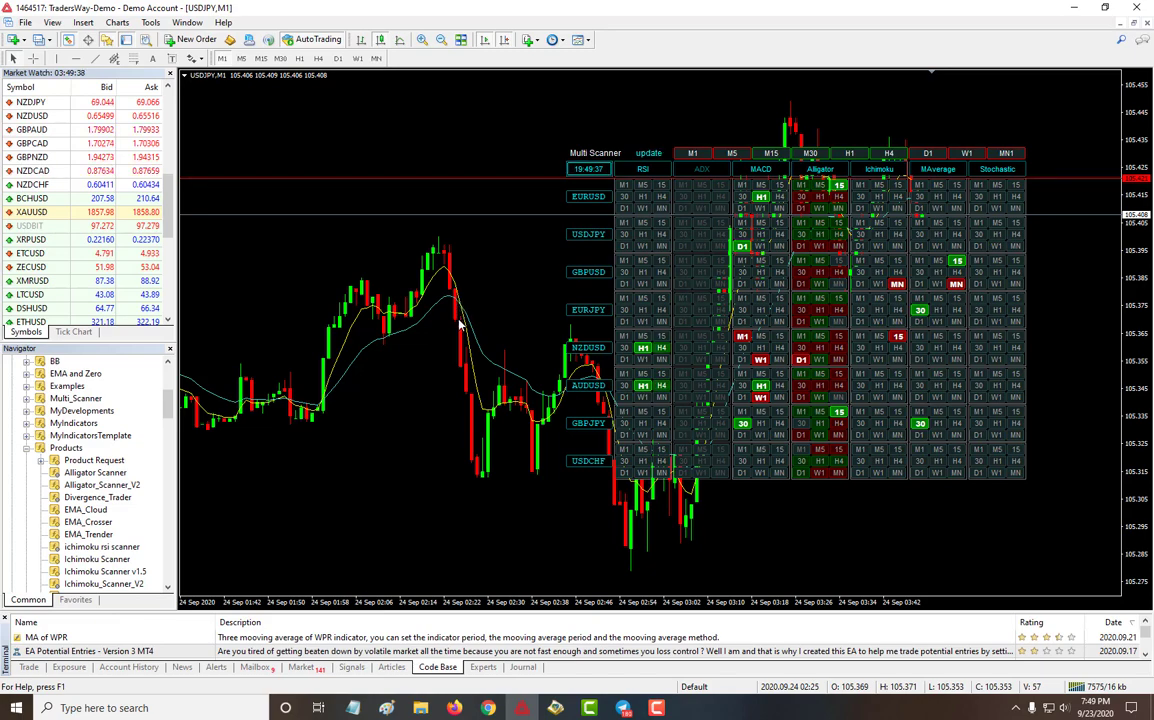
mouse_move(565, 400)
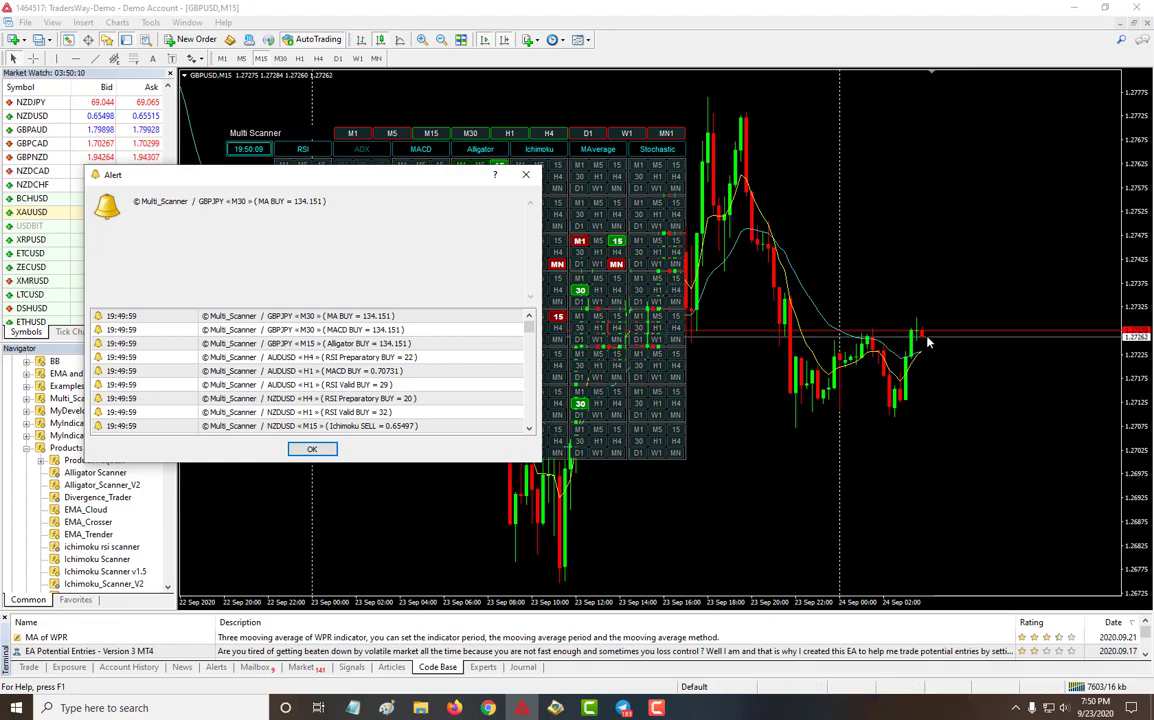
mouse_move(845, 362)
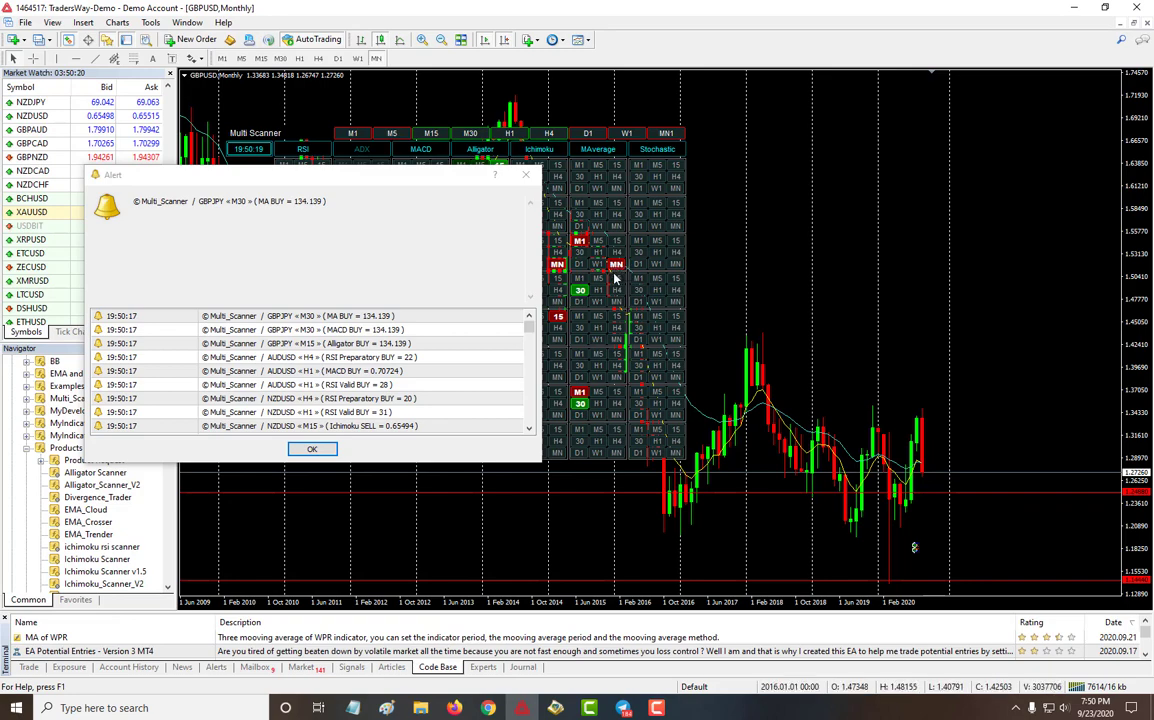
mouse_move(980, 489)
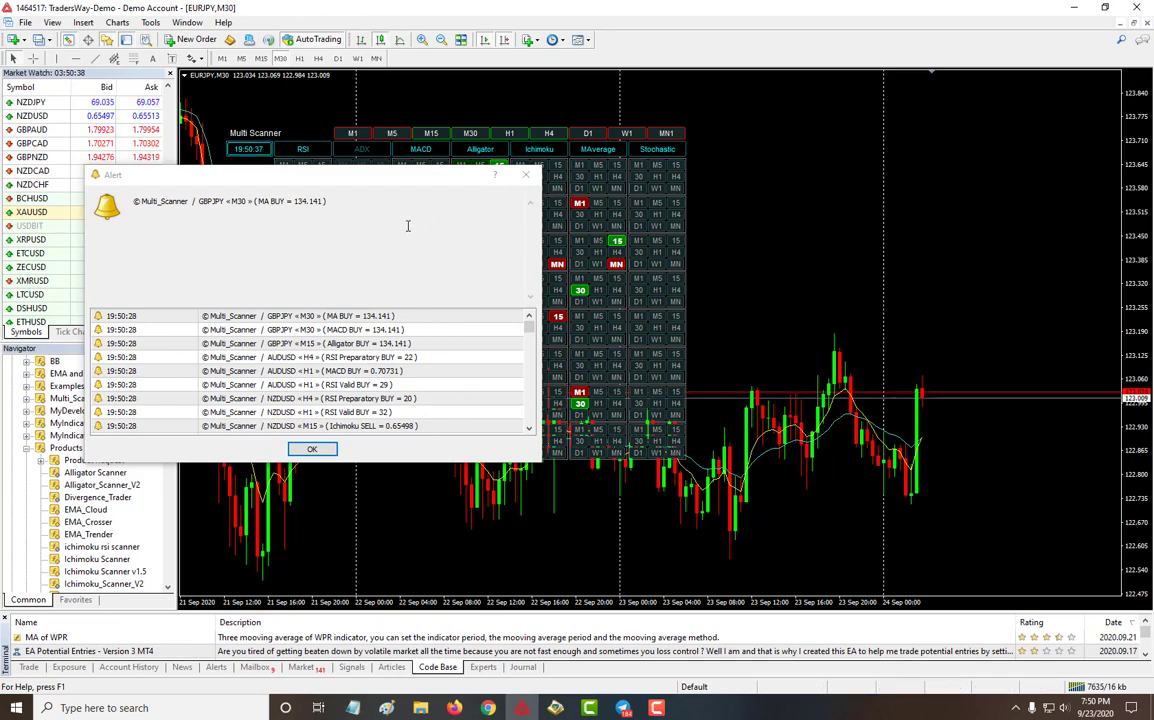
mouse_move(418, 310)
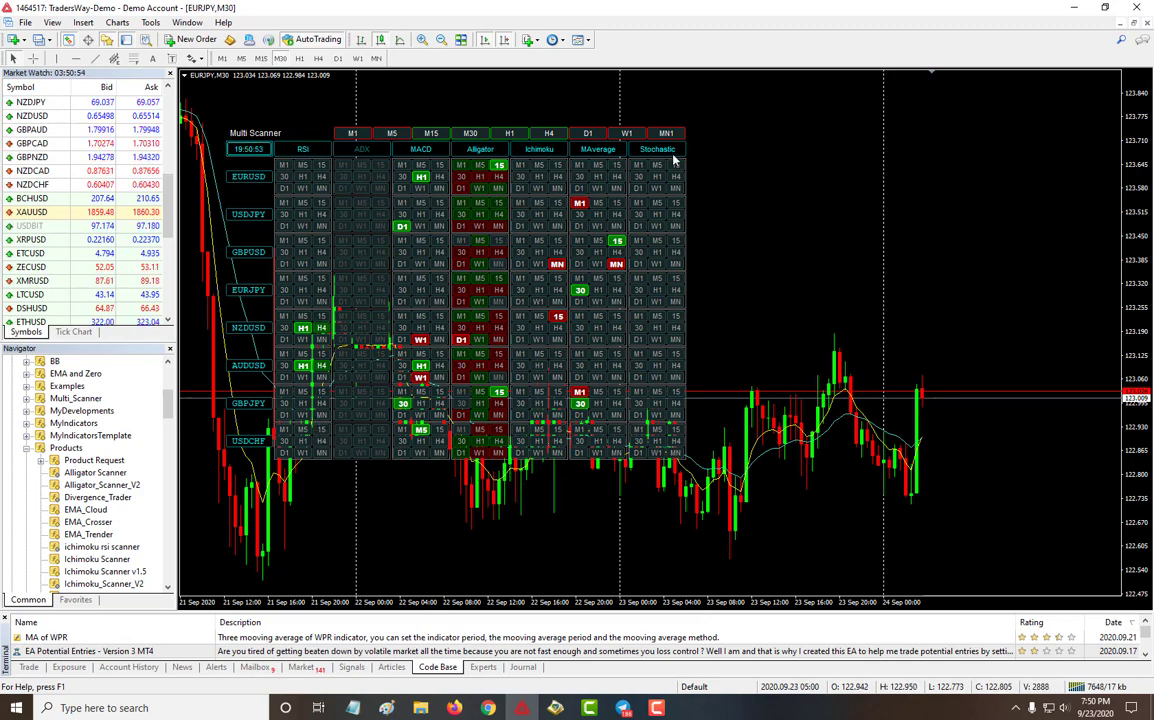
mouse_move(760, 237)
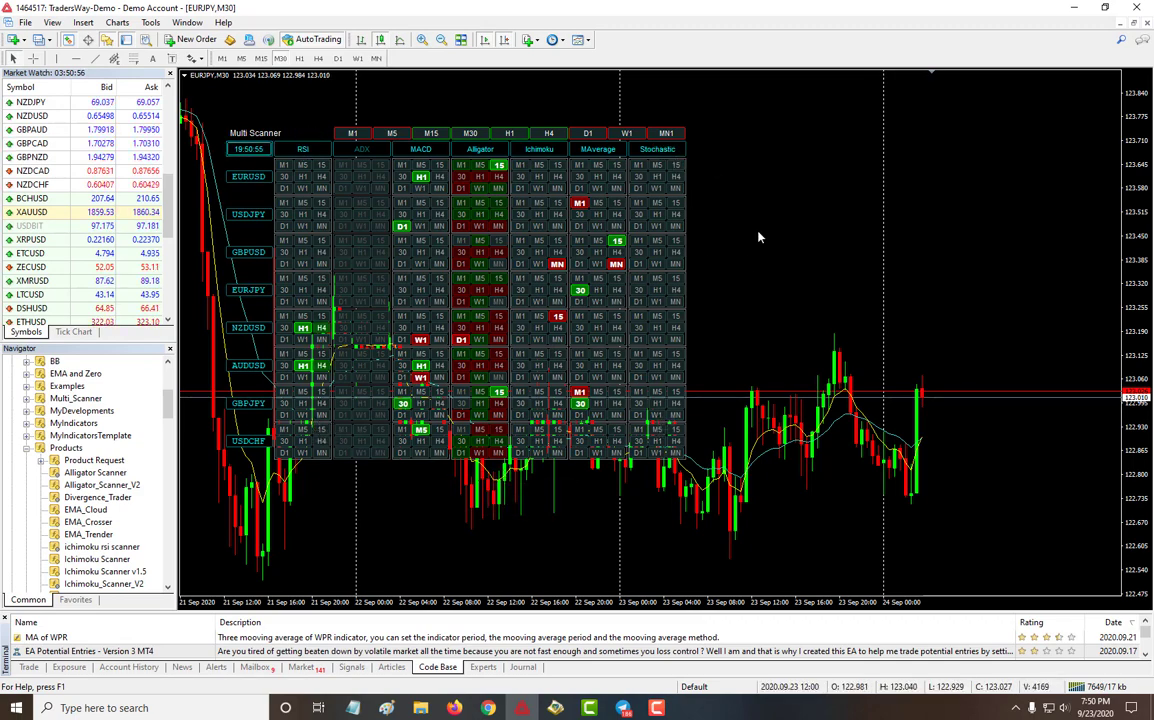
mouse_move(680, 168)
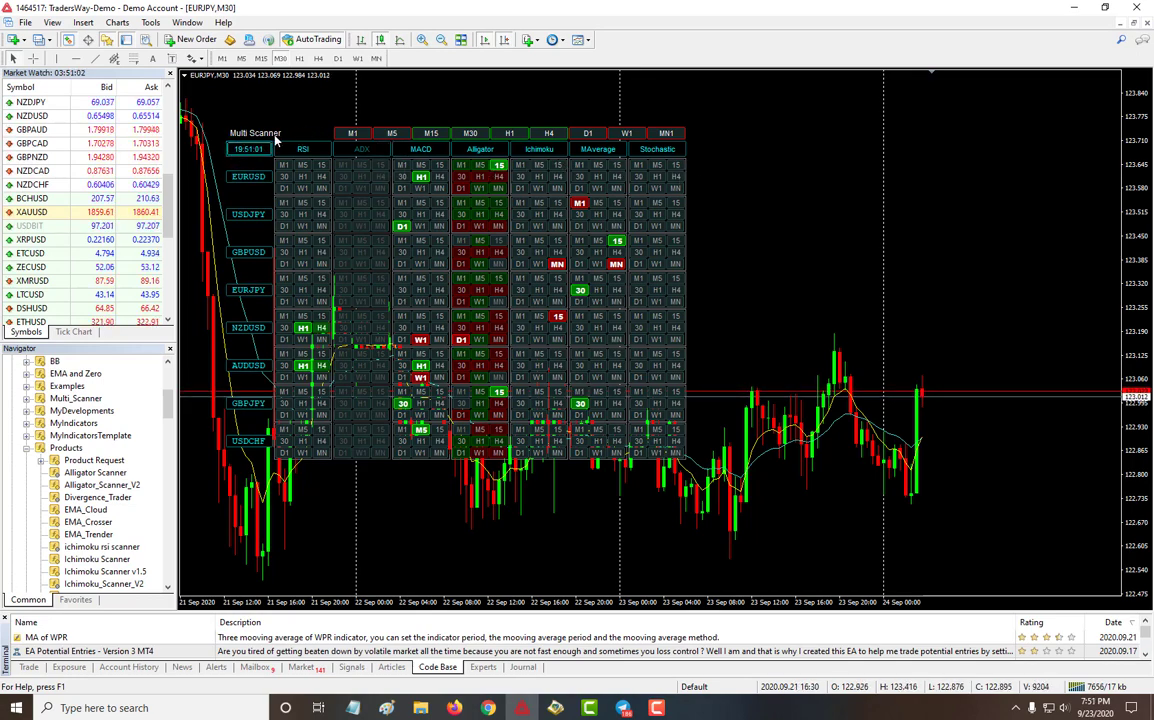
mouse_move(360, 195)
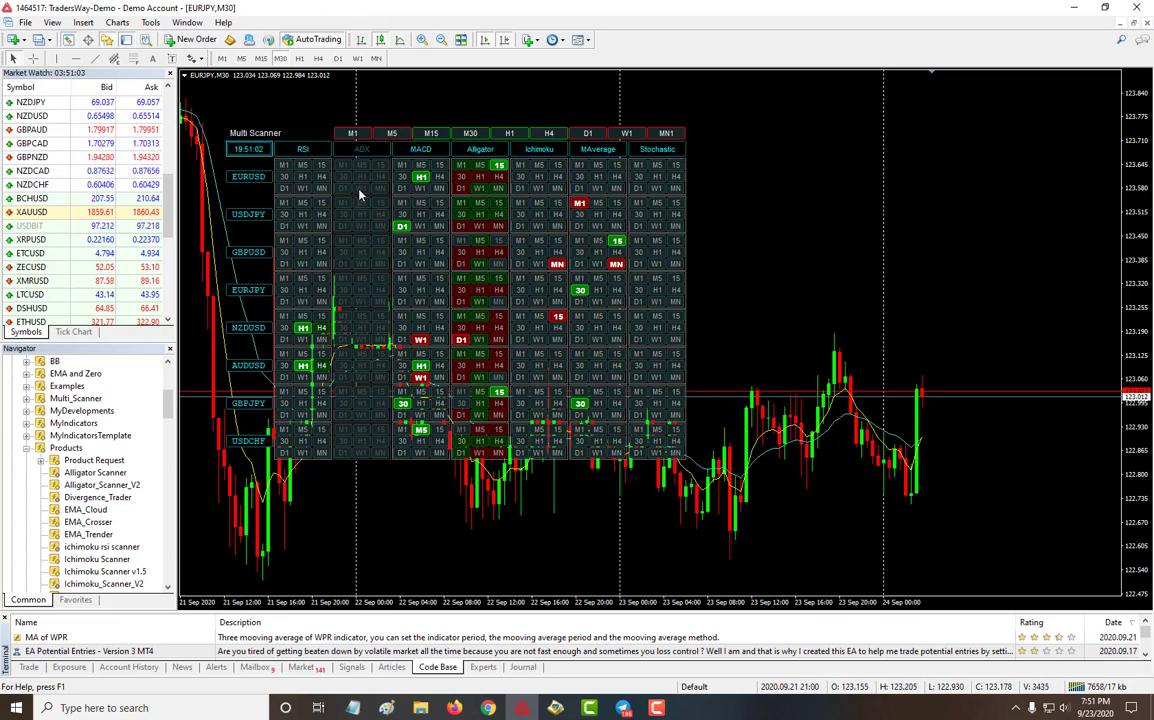